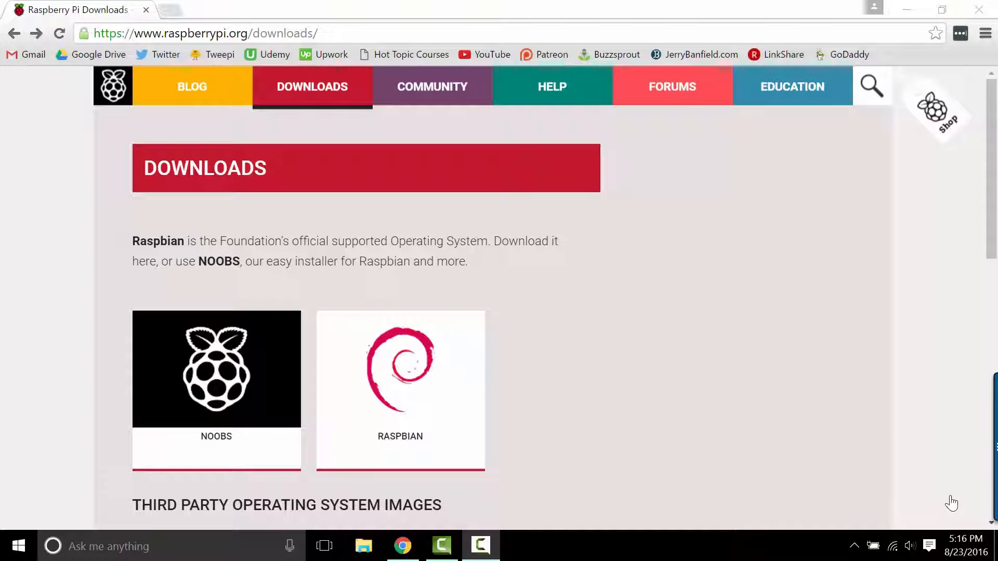
- Check the 29.66 GB SD card partition in Disk Management from the system tools menu
right_click(18, 546)
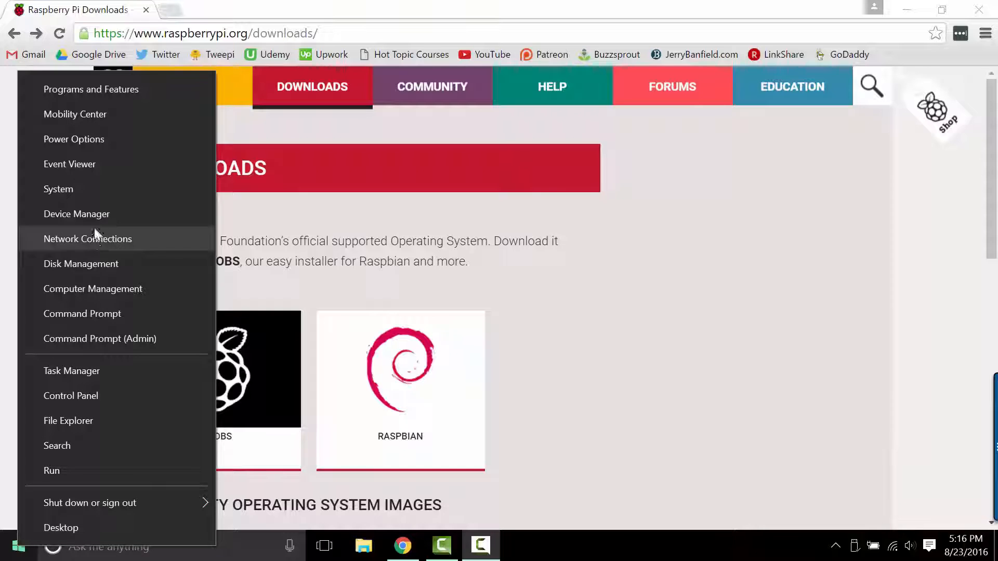
left_click(69, 421)
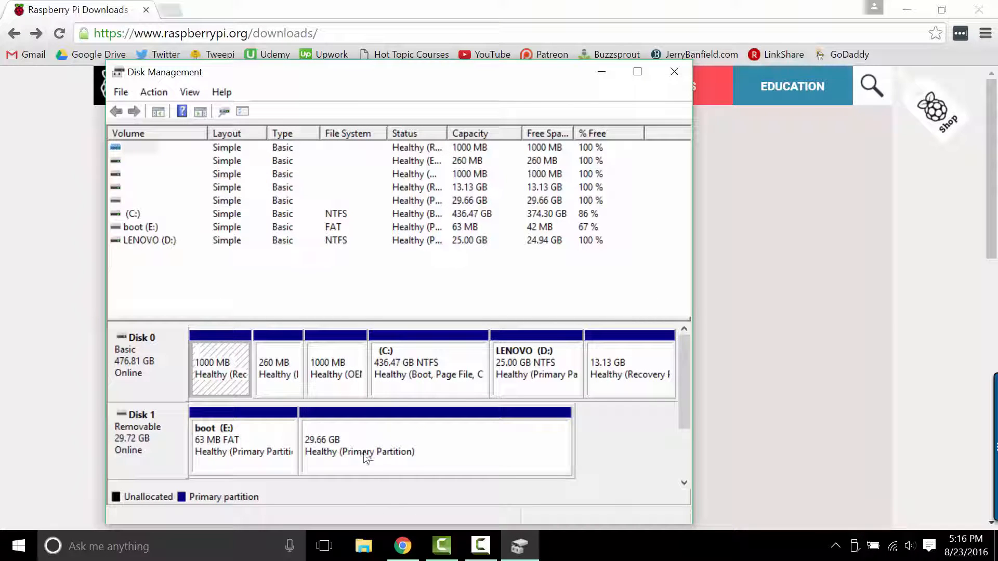
mouse_move(385, 456)
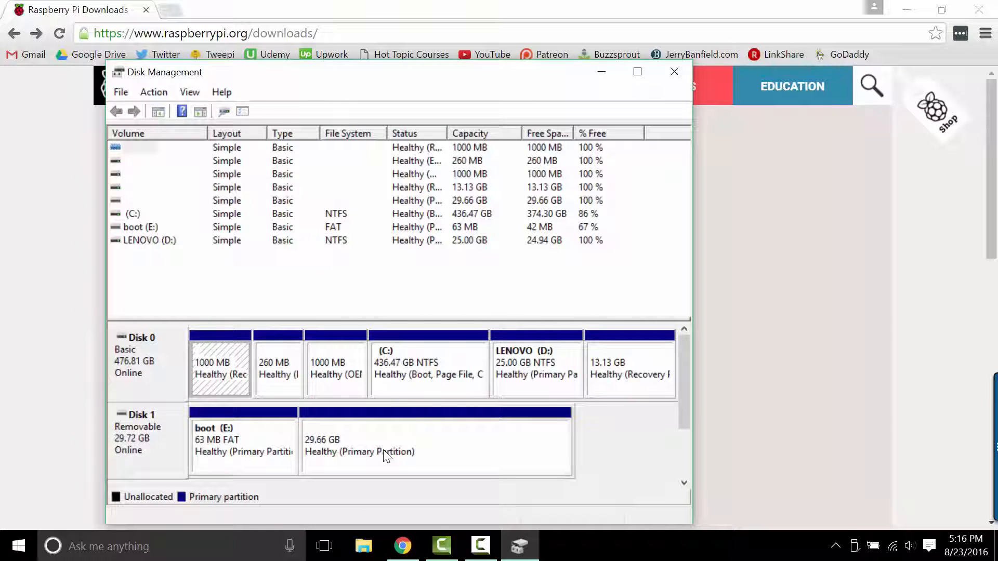
right_click(381, 453)
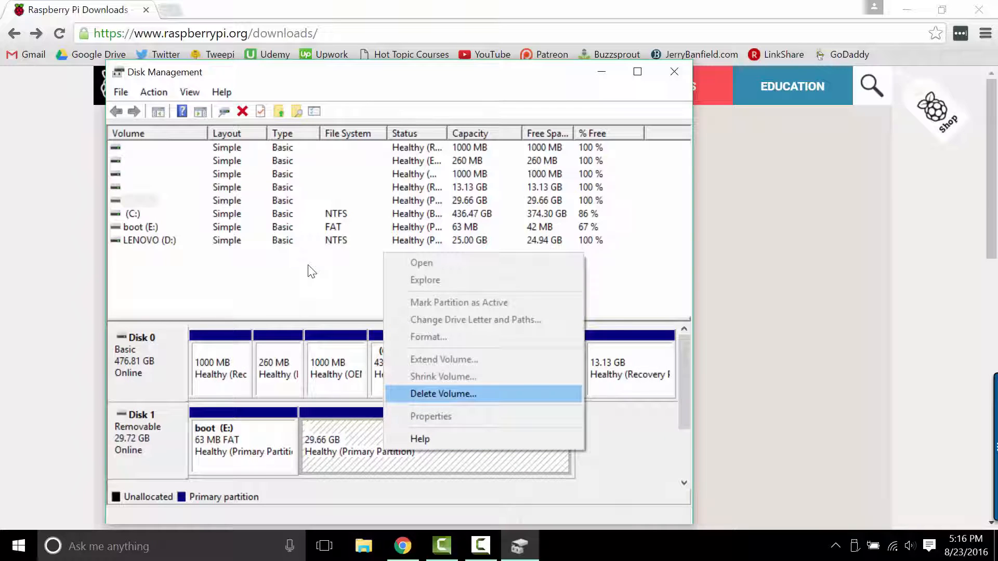
left_click(443, 394)
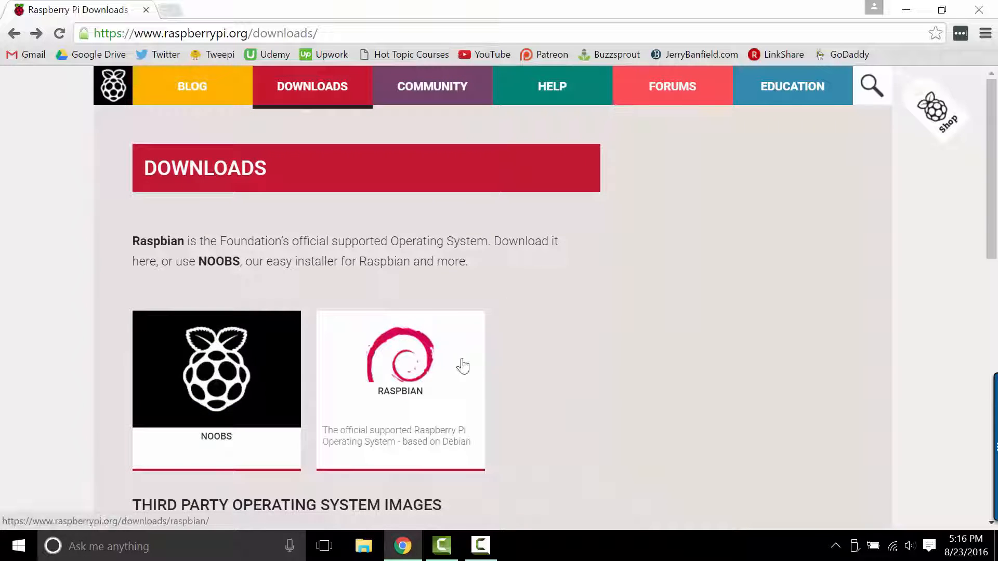
mouse_move(363, 330)
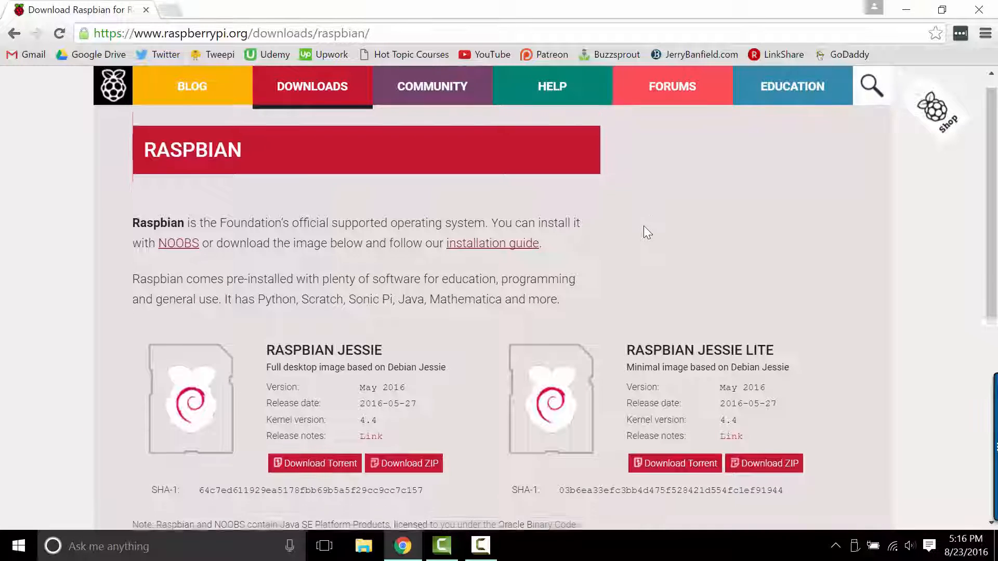
- Start the Raspbian Jessie full desktop ZIP download (about 1.3 GB) from the downloads page
scroll("down", 3)
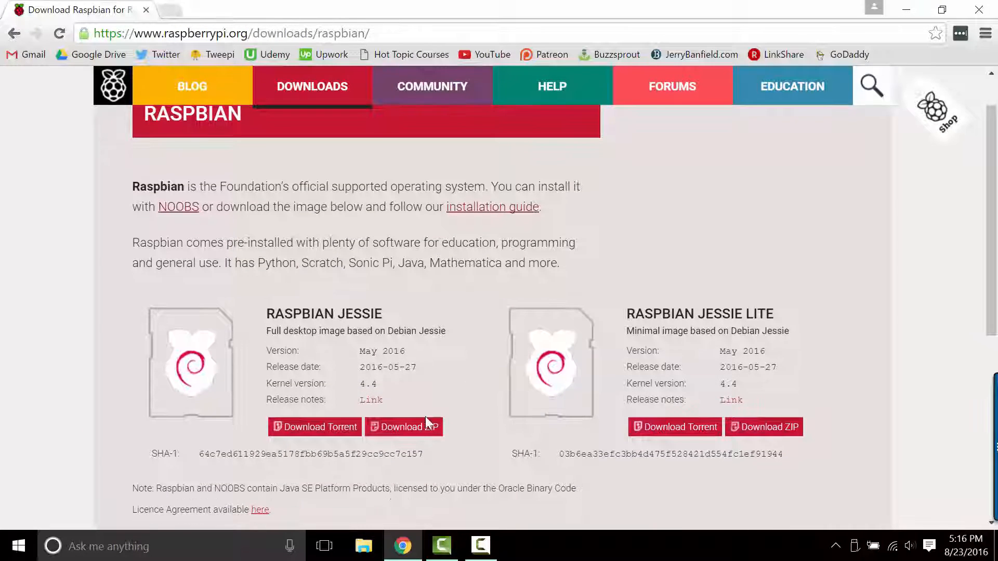
left_click(404, 426)
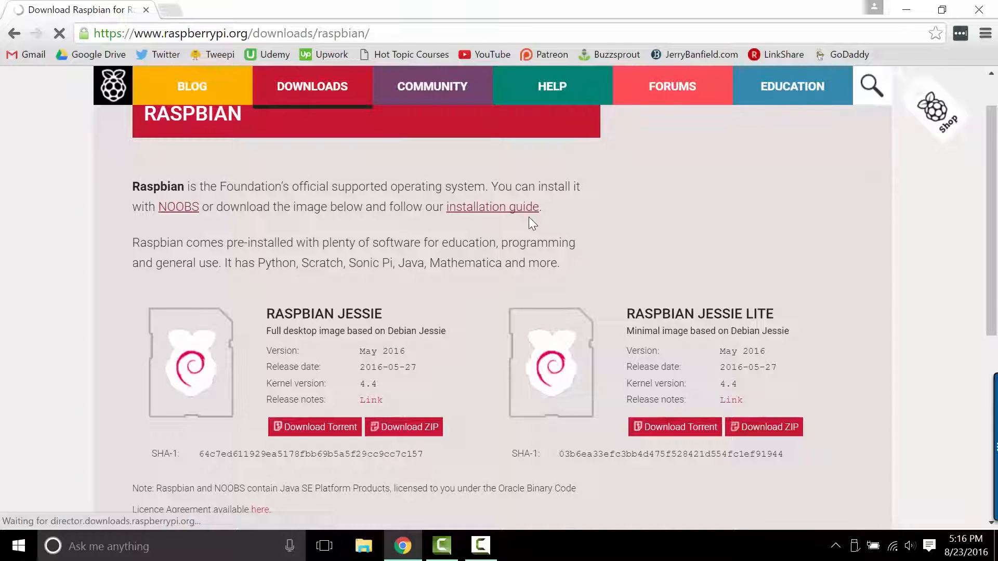
left_click(405, 427)
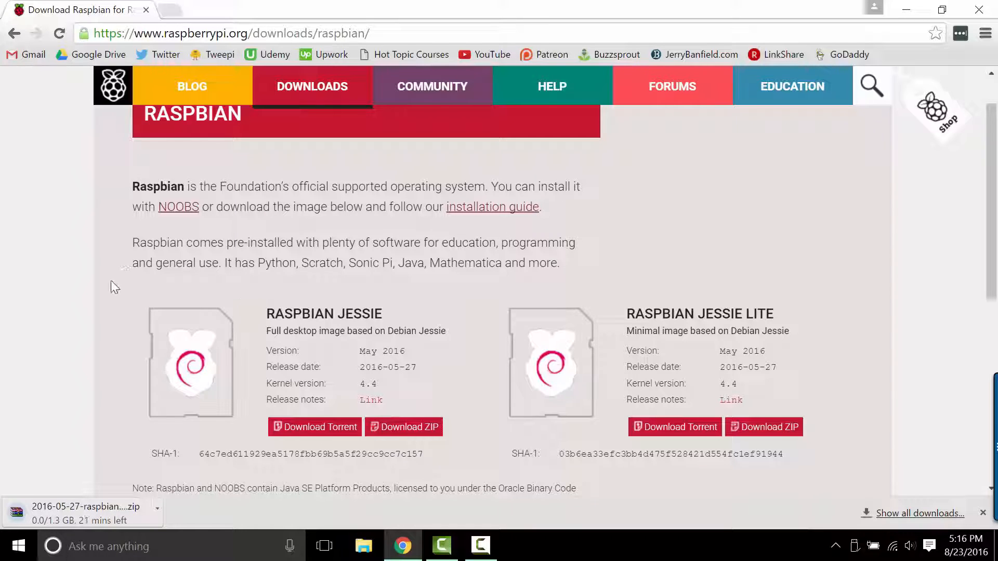
scroll("up", 3)
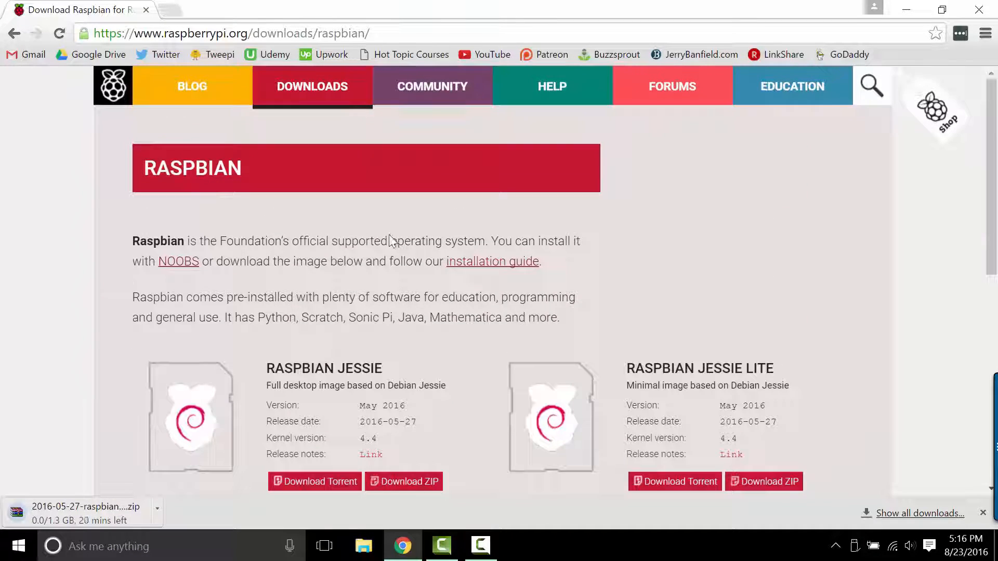
- Follow the installation guide to its Windows page listing the Win32DiskImager steps
left_click(492, 261)
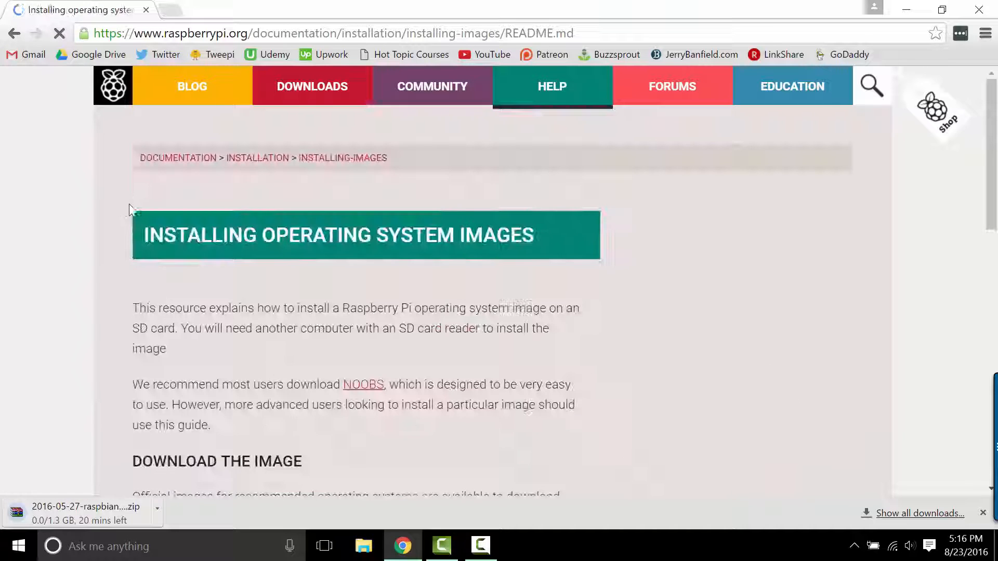
scroll("down", 3)
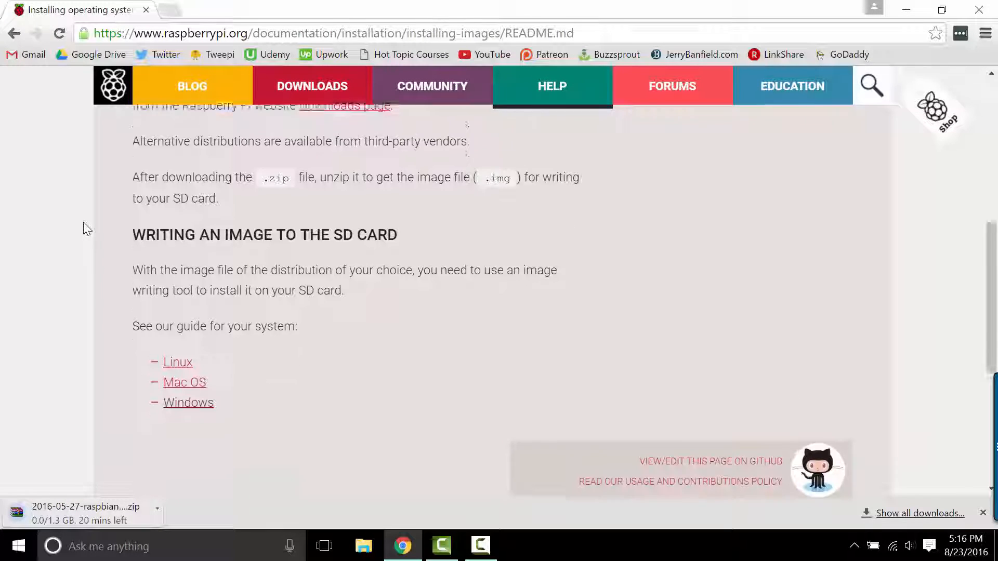
scroll("up", 3)
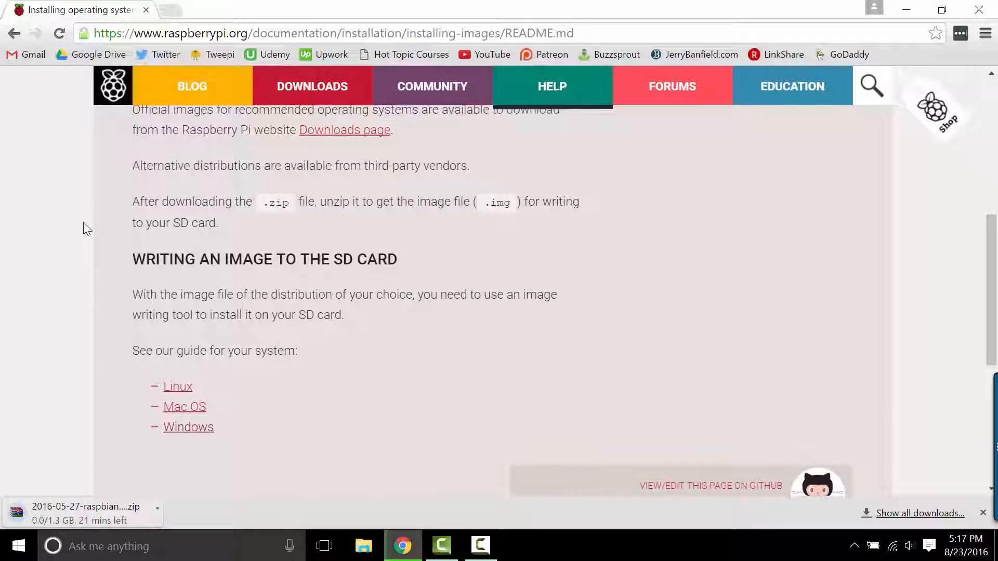
scroll("down", 3)
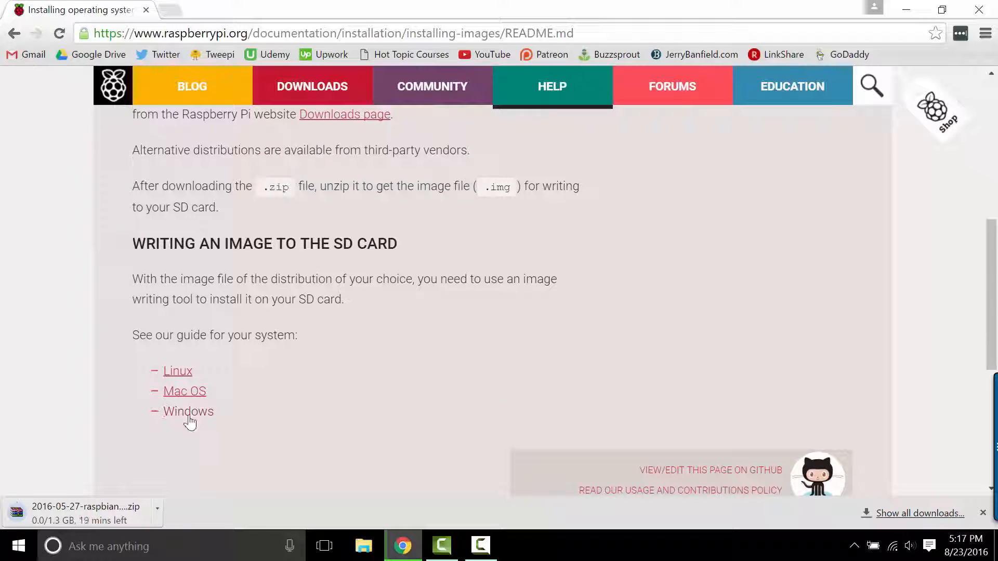
left_click(188, 412)
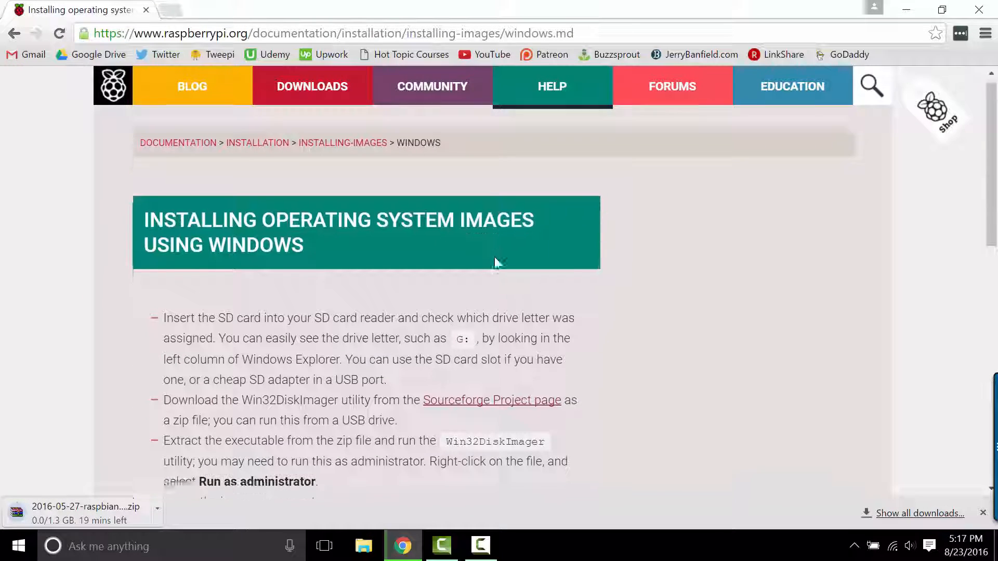
scroll("down", 3)
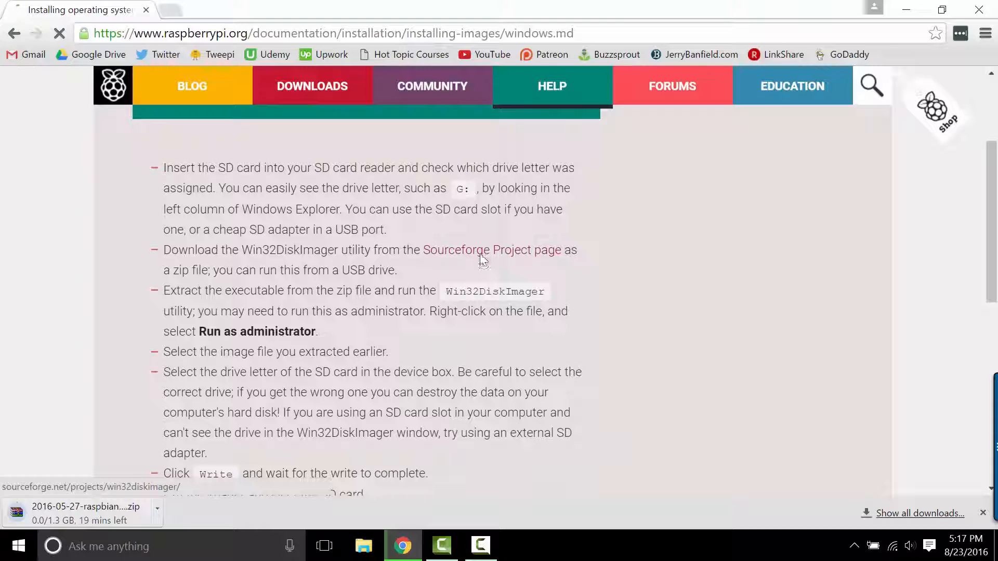
- Go to the Win32 Disk Imager SourceForge project page and start the installer download
left_click(483, 249)
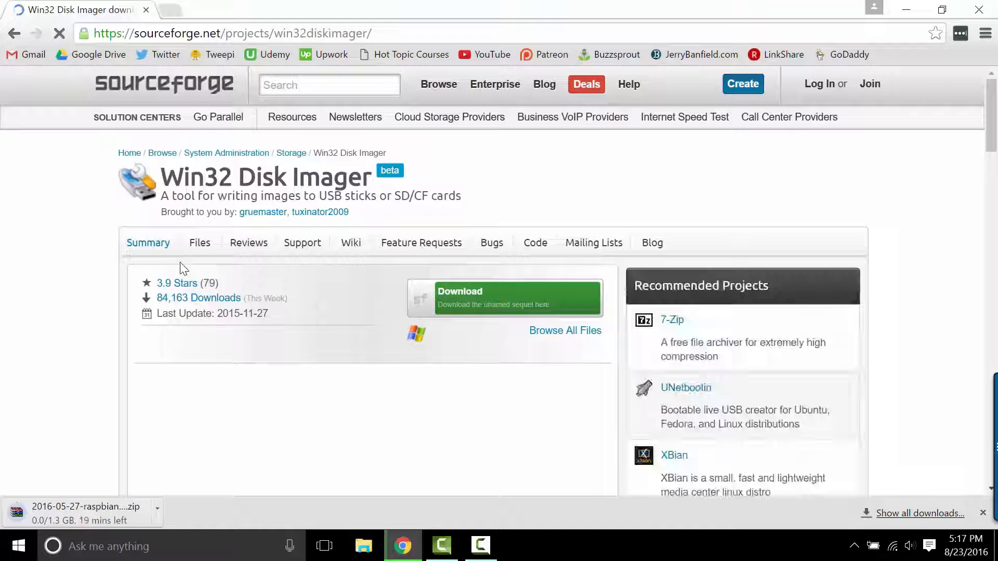
scroll("down", 3)
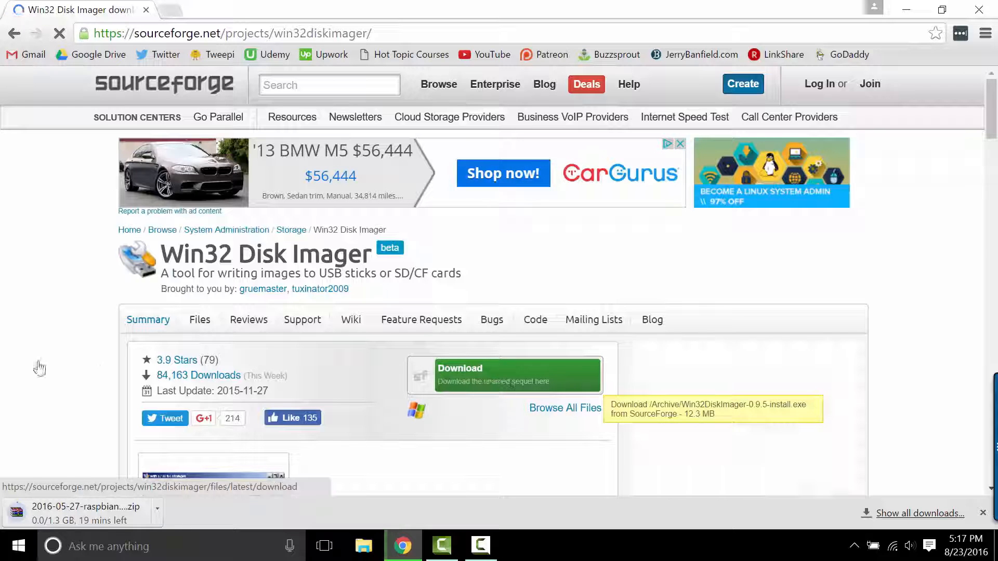
left_click(506, 374)
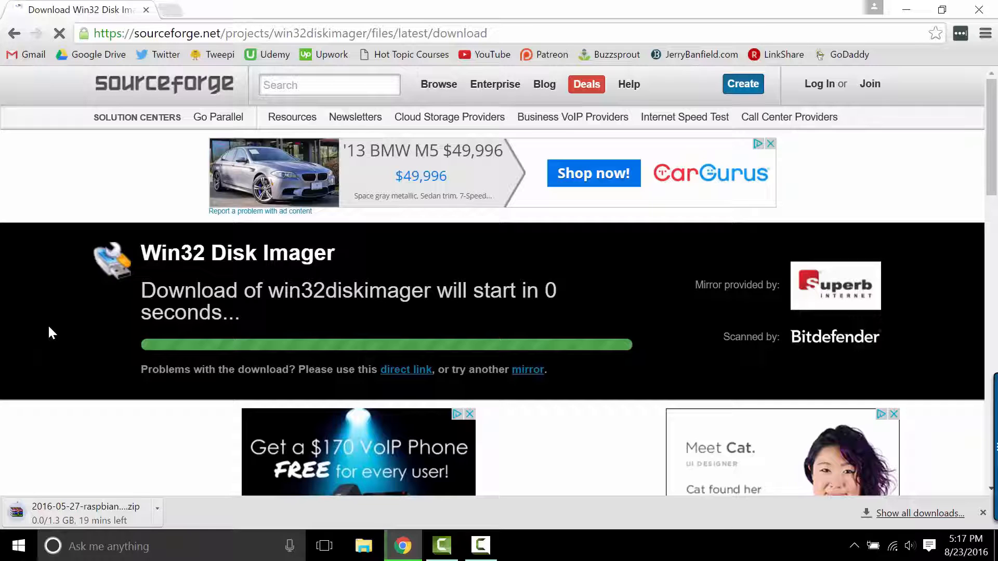
mouse_move(116, 192)
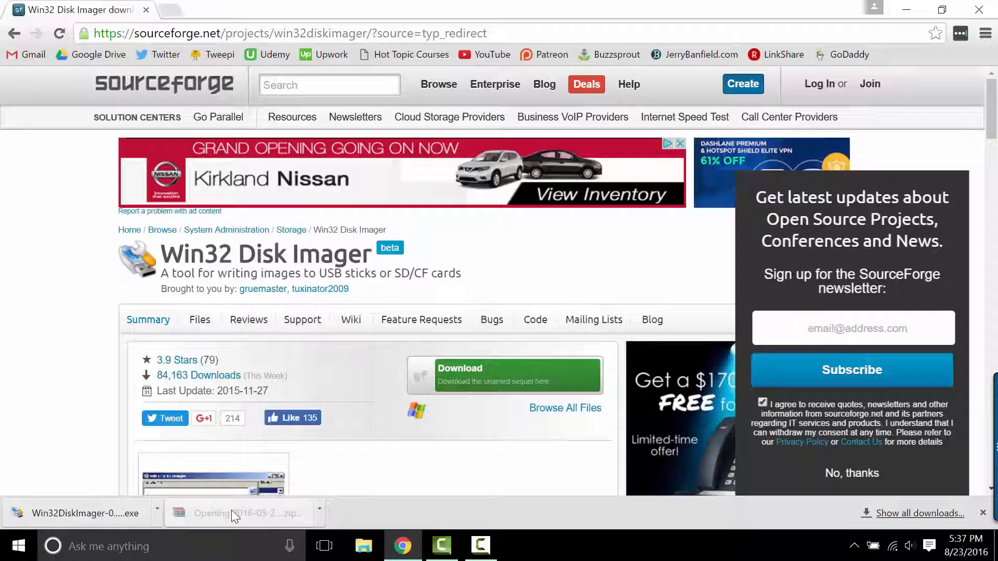
- Extract the 4 GB Raspbian disc image from the downloaded zip to the Desktop, then launch the Win32 Disk Imager installer
left_click(239, 512)
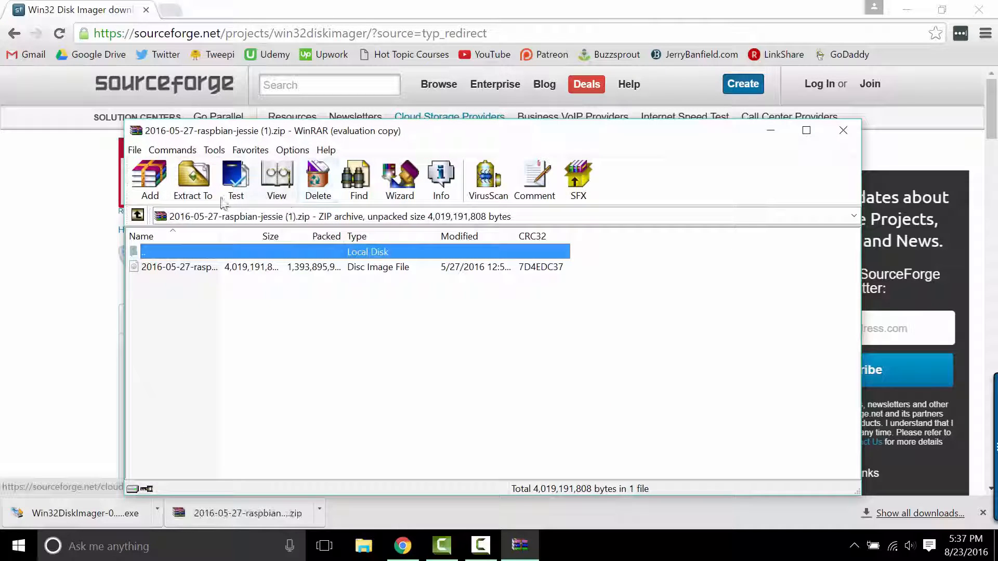
left_click(192, 180)
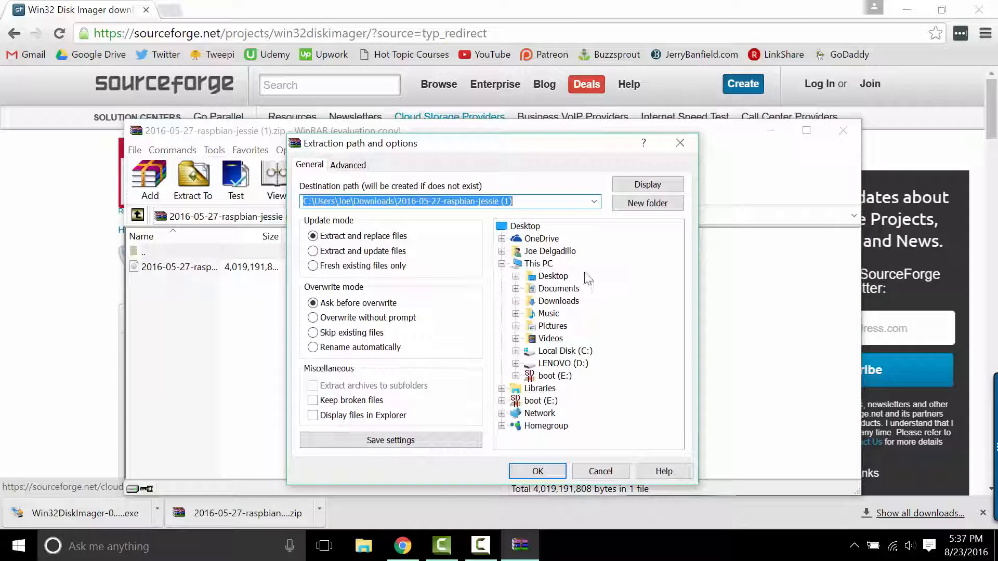
left_click(552, 276)
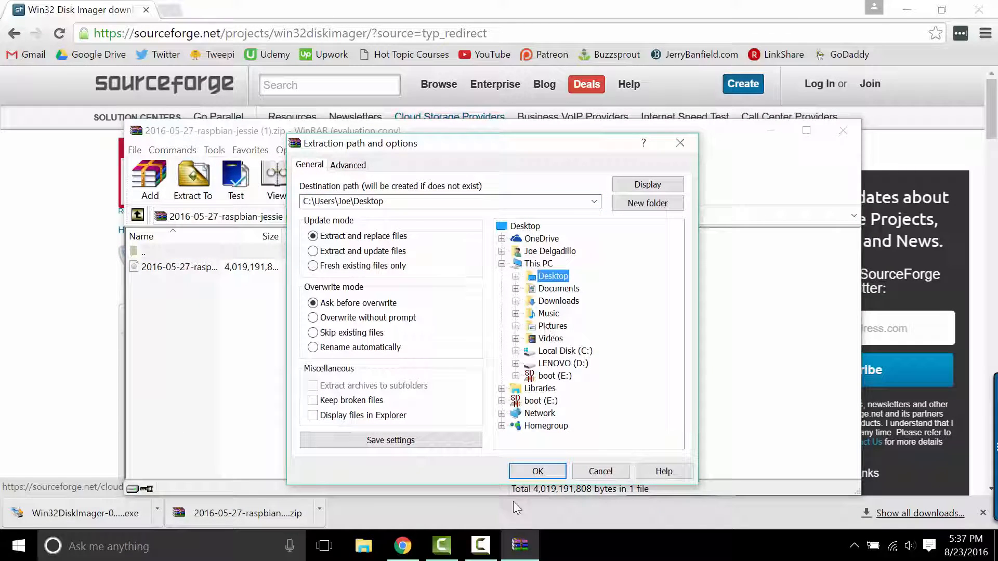
left_click(537, 471)
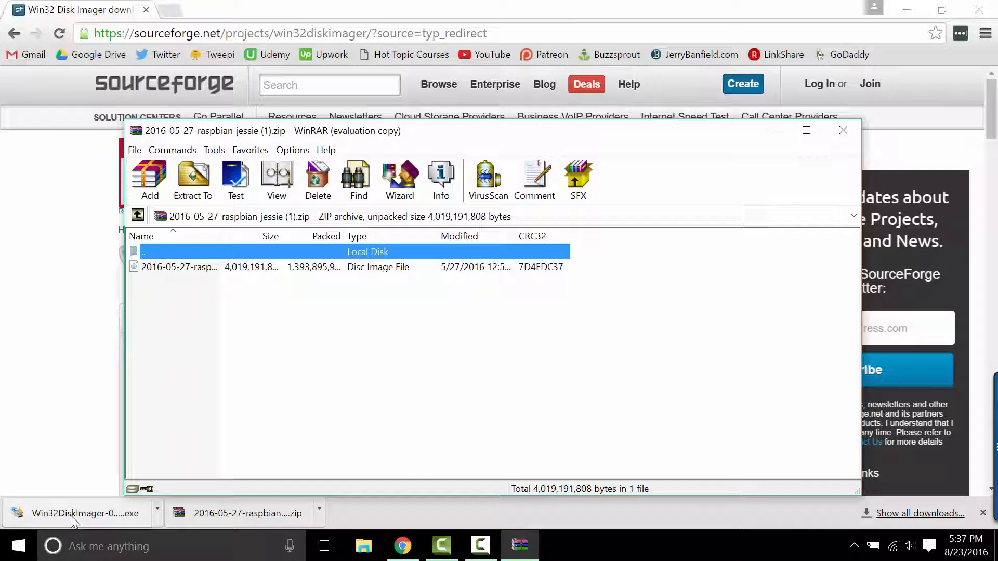
left_click(843, 131)
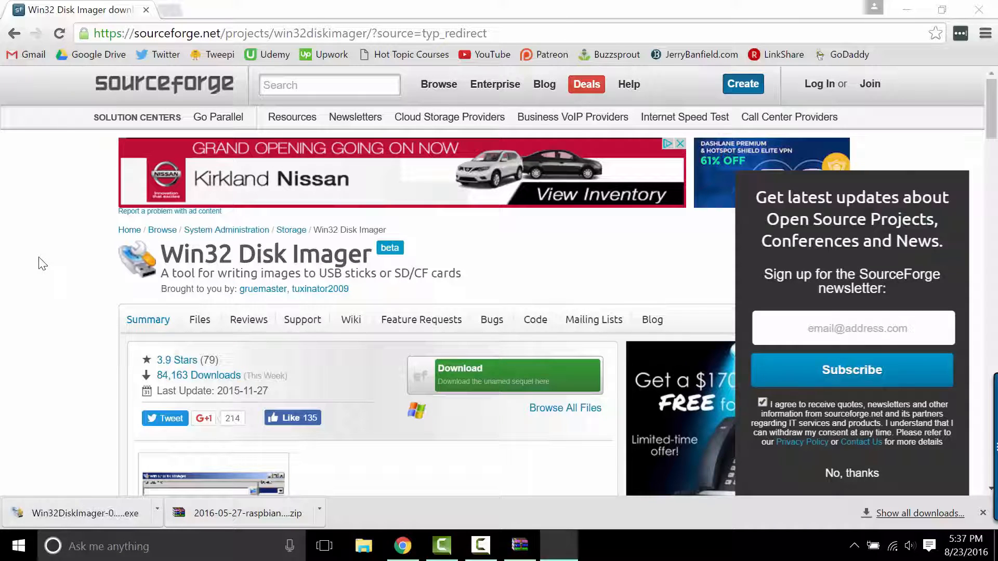
- Run Win32DiskImager Setup with the default folder and desktop icon to Finish, dismissing the elevation error
left_click(80, 513)
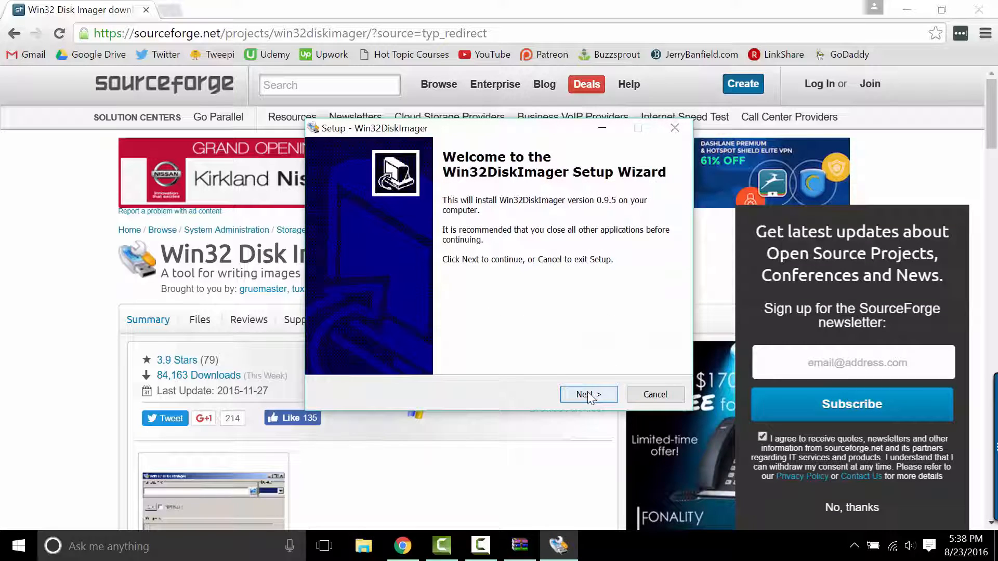
left_click(583, 394)
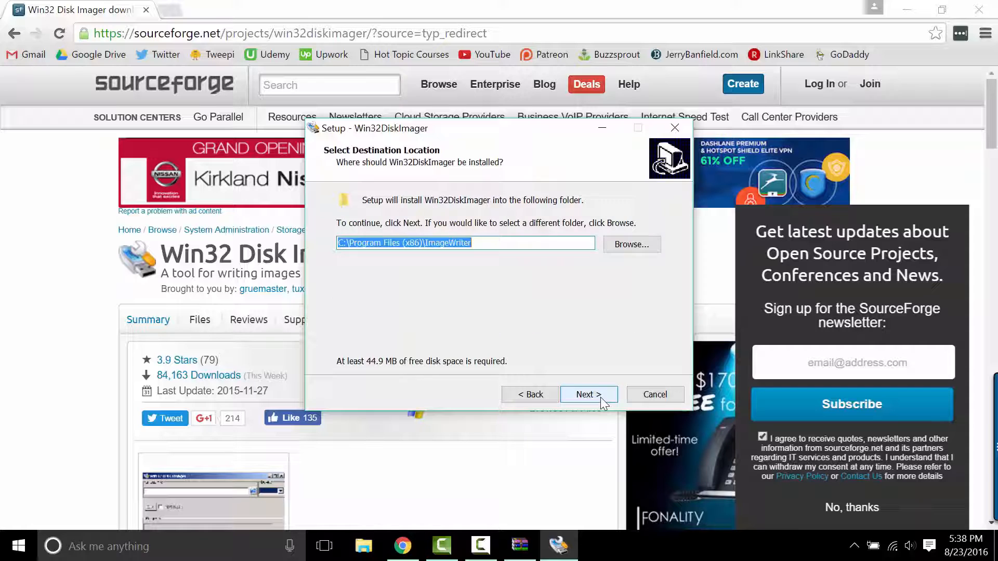
left_click(588, 394)
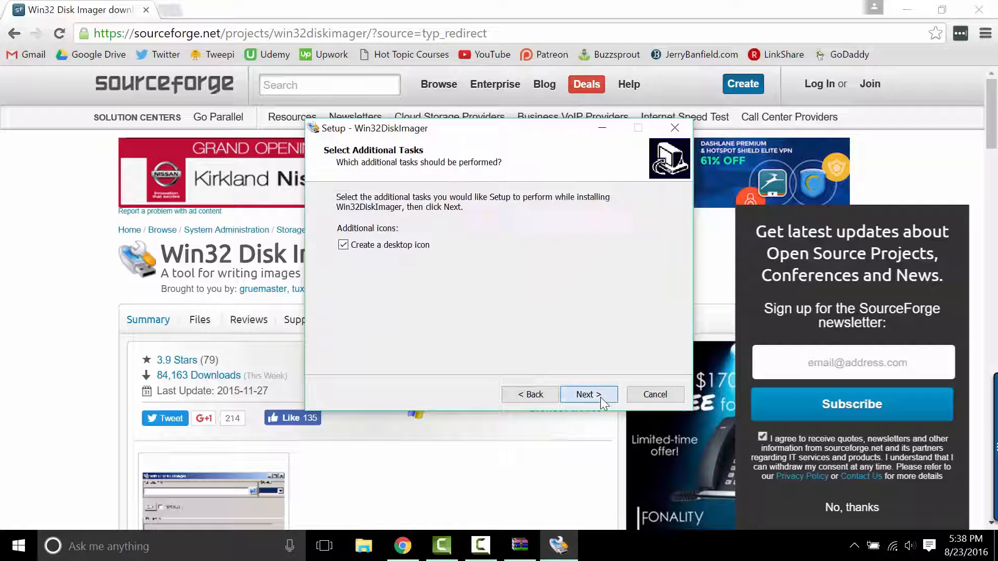
left_click(588, 395)
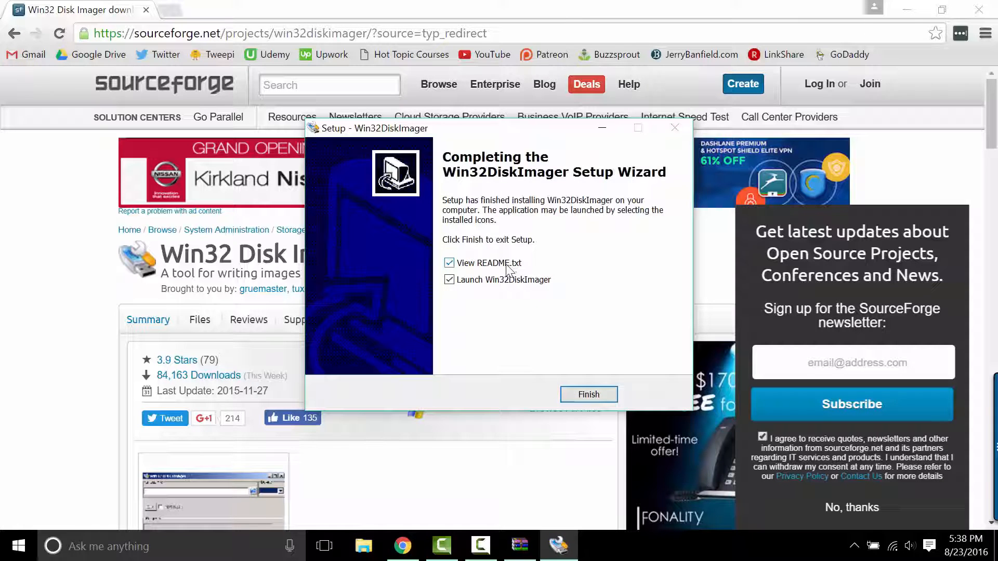
left_click(588, 394)
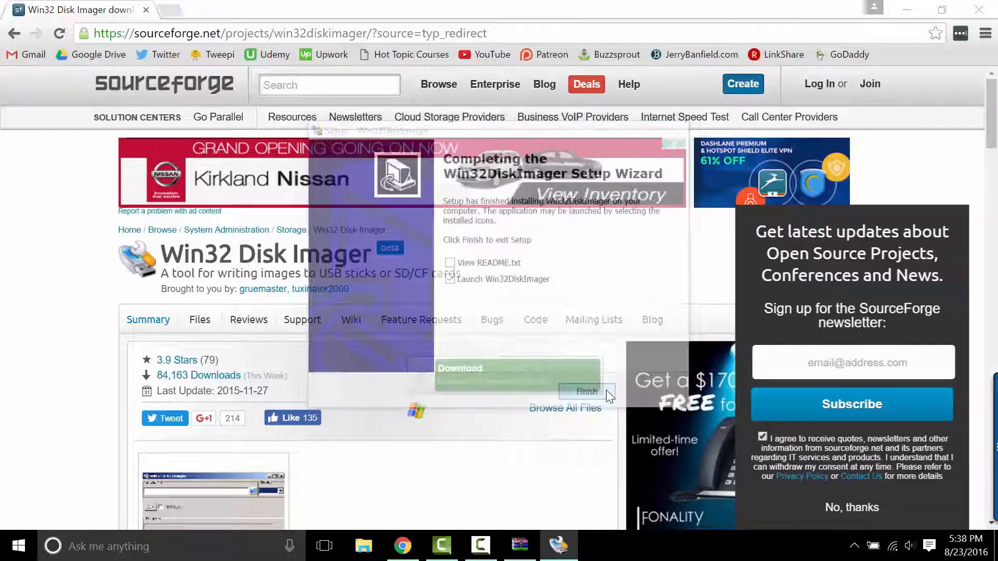
left_click(583, 392)
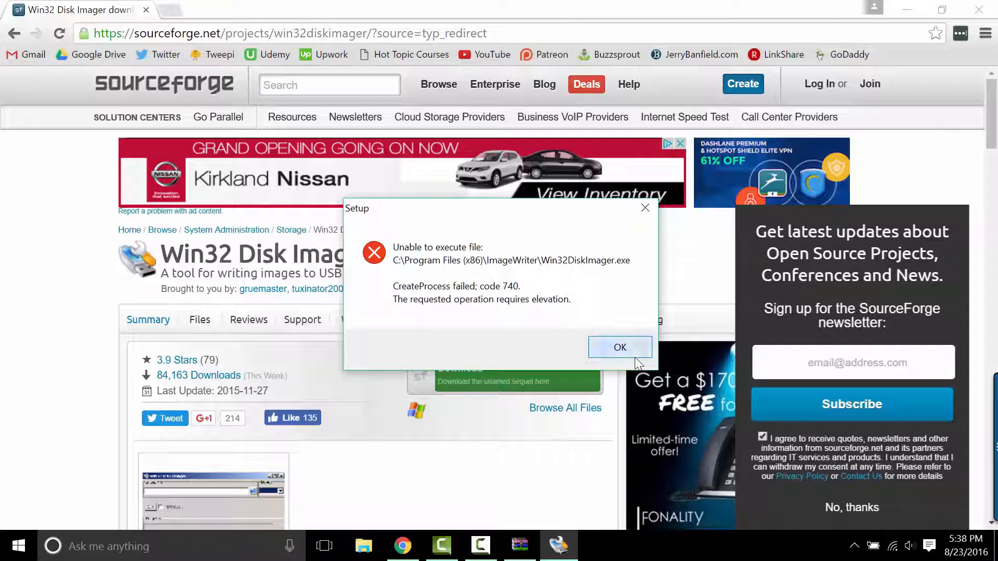
left_click(620, 347)
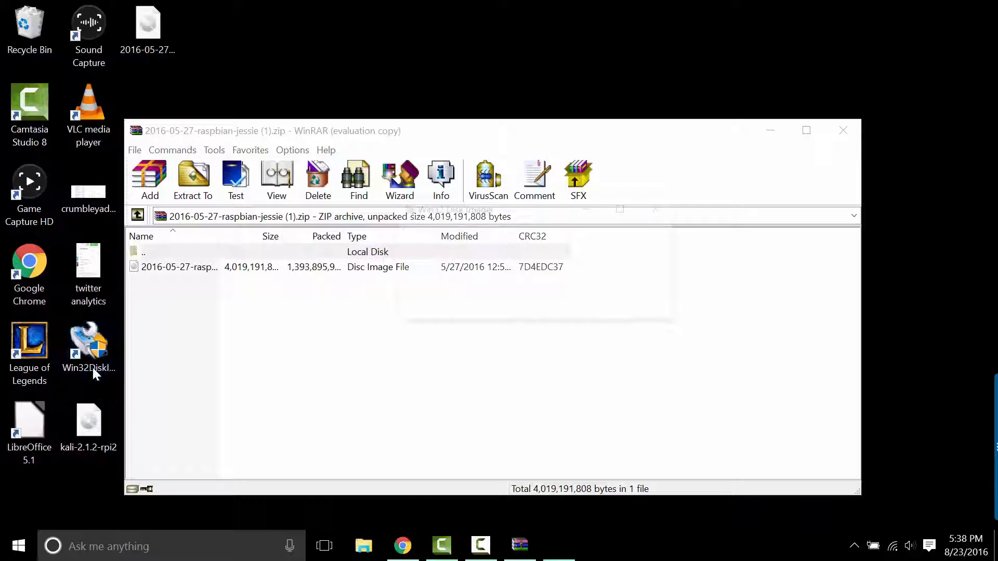
- Launch Win32 Disk Imager and select 2016-05-27-raspbian-jessie.img from the Desktop as the image file
double_click(87, 344)
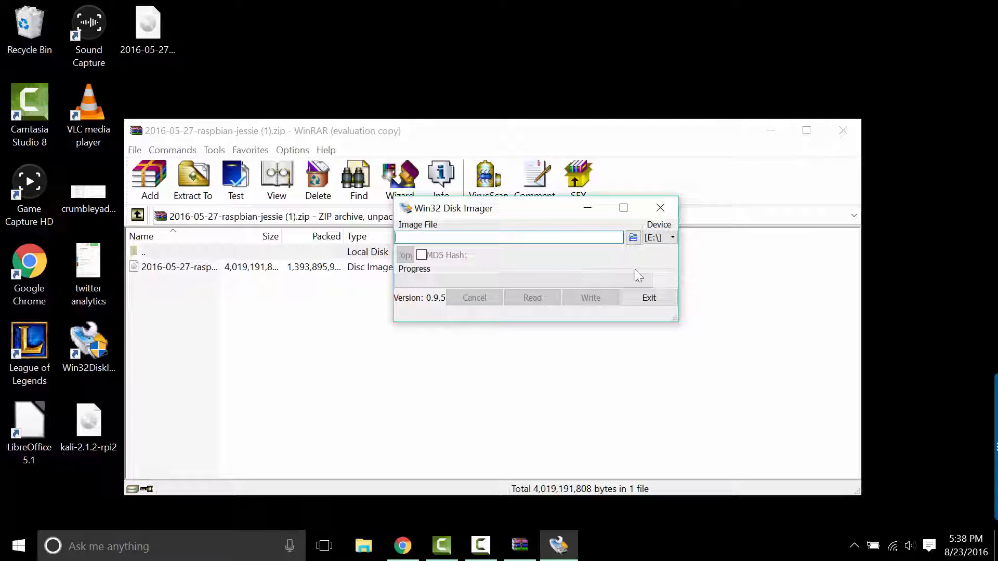
left_click(672, 237)
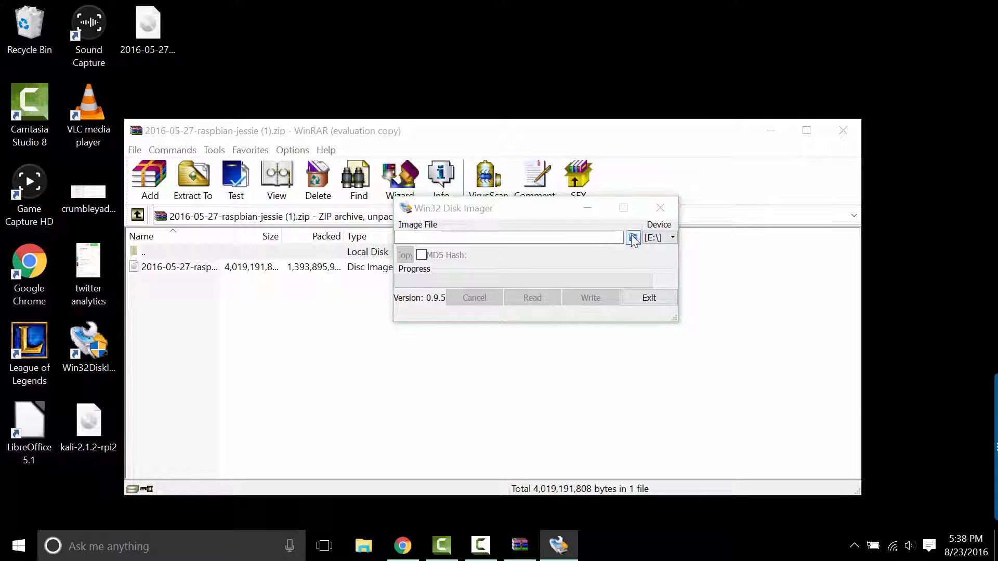
left_click(634, 237)
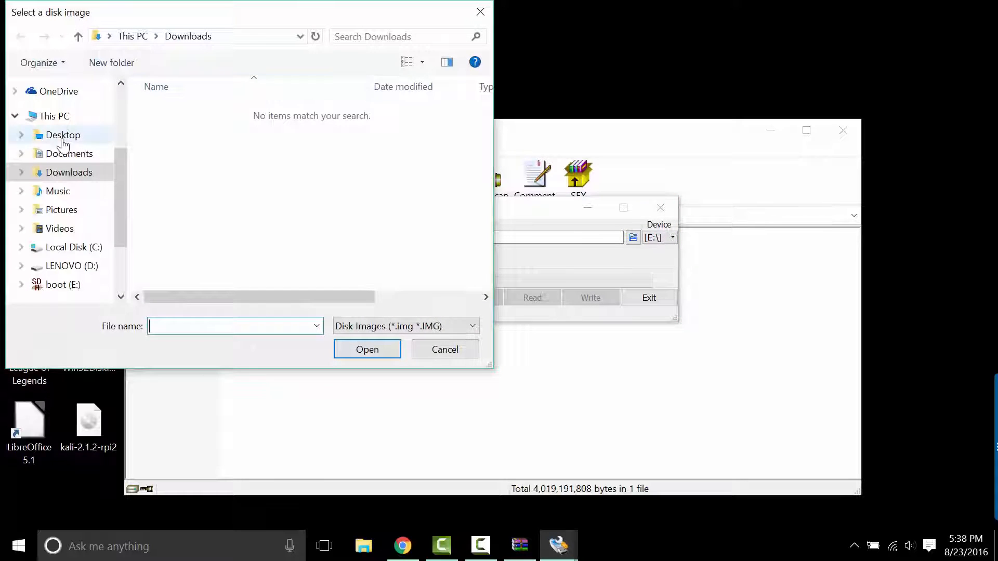
left_click(64, 135)
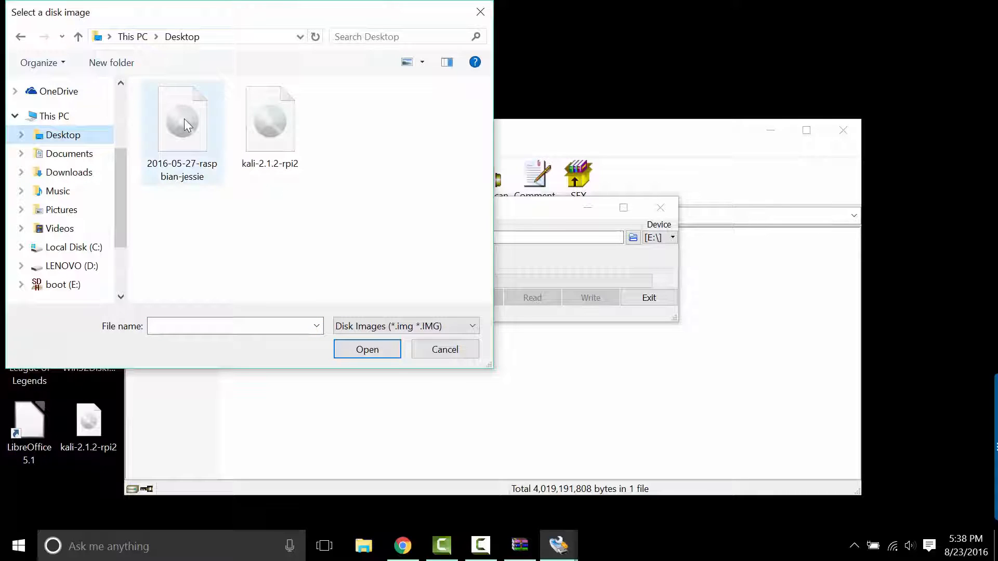
left_click(182, 118)
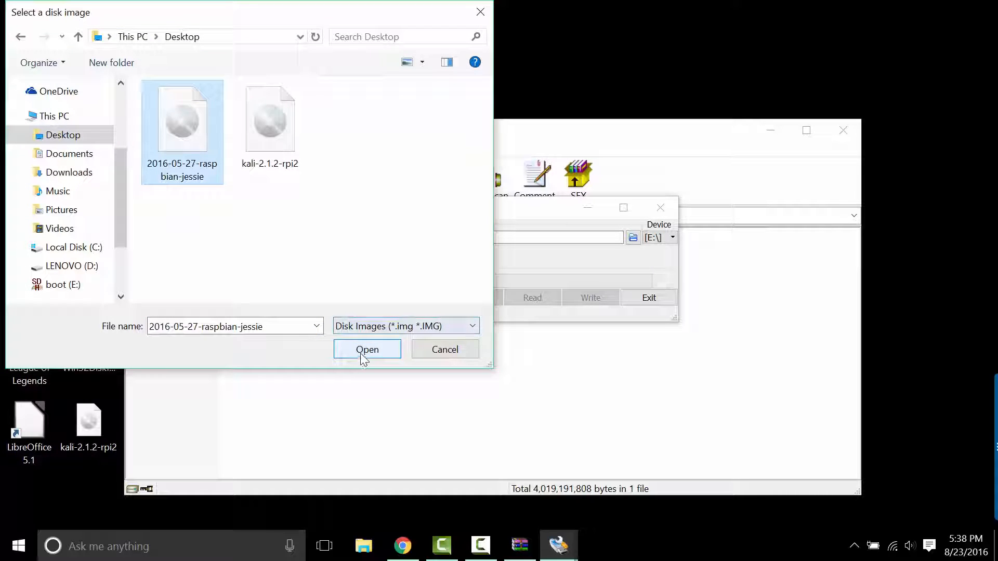
left_click(367, 349)
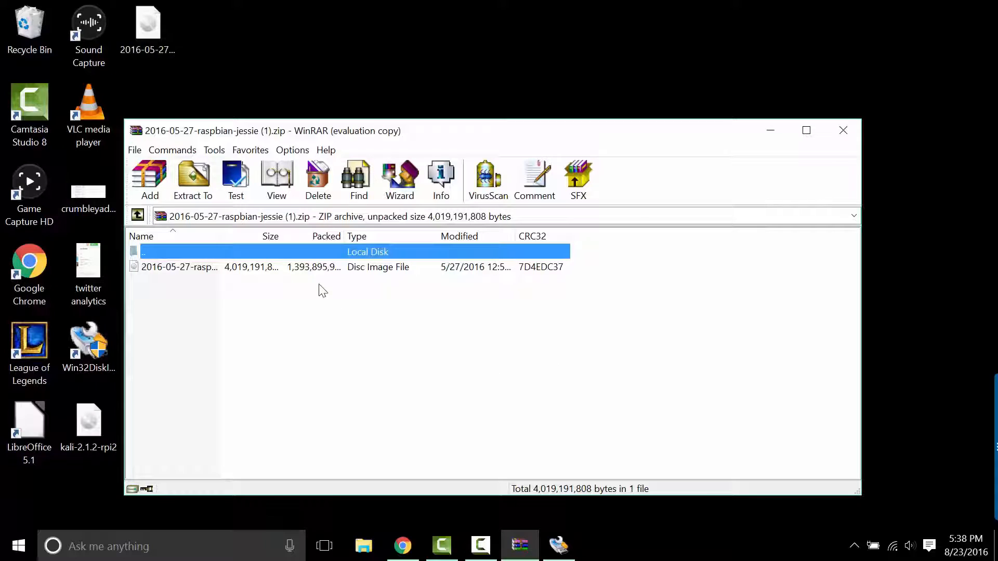
- Write the image to boot drive E:, confirming the overwrite
left_click(558, 546)
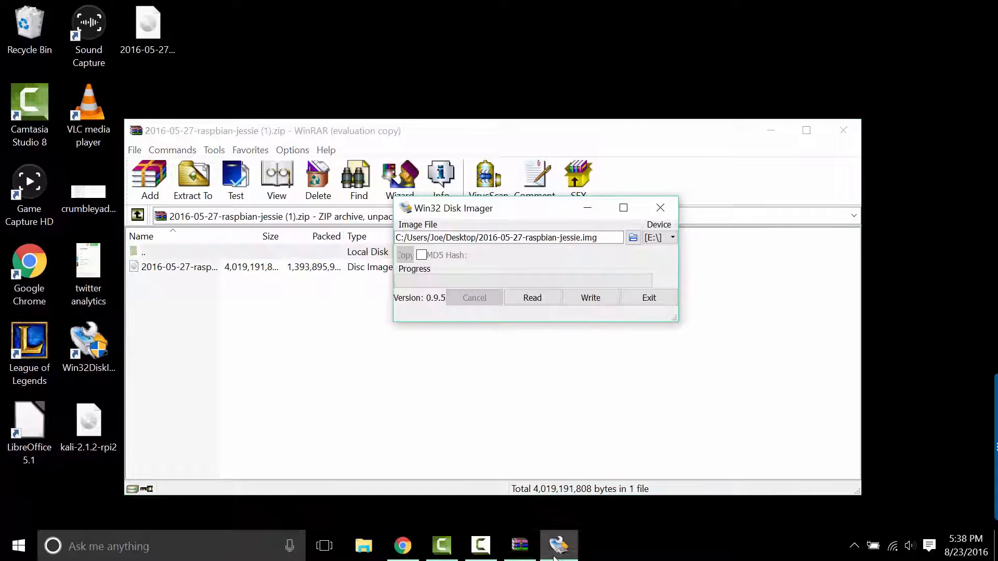
mouse_move(589, 298)
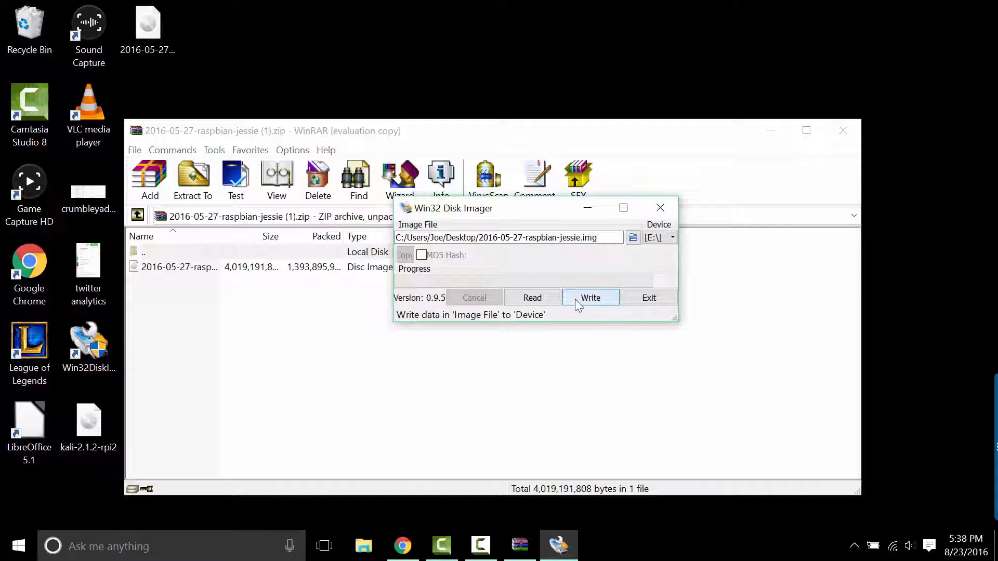
left_click(591, 297)
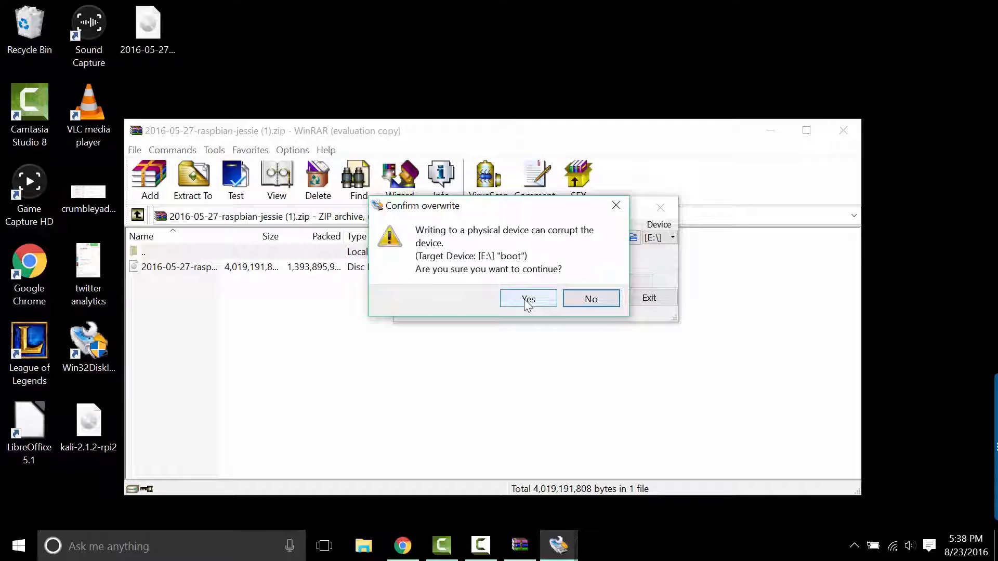
left_click(528, 299)
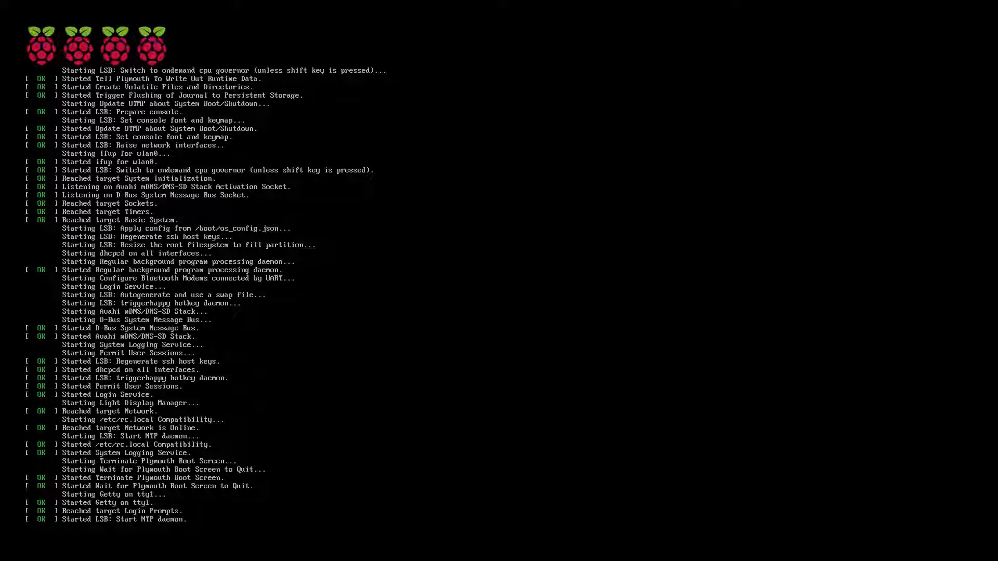
- Wait through the Raspbian boot messages until the desktop loads
scroll("down", 3)
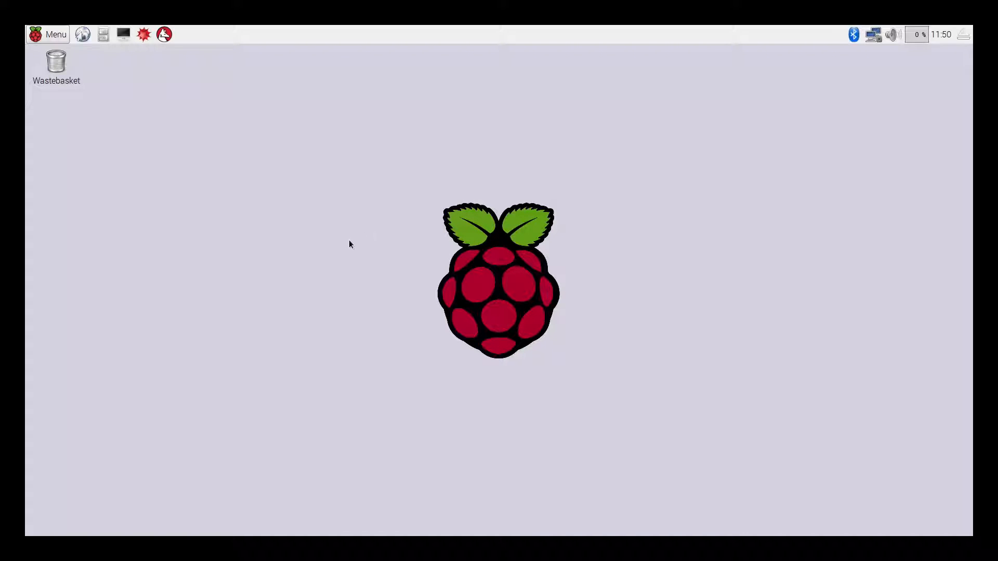
mouse_move(892, 34)
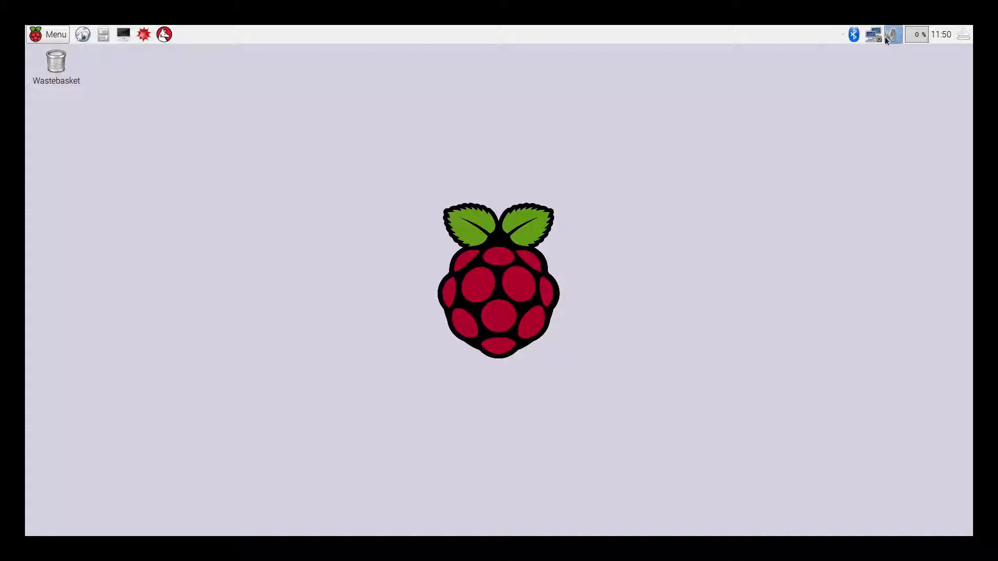
left_click(893, 34)
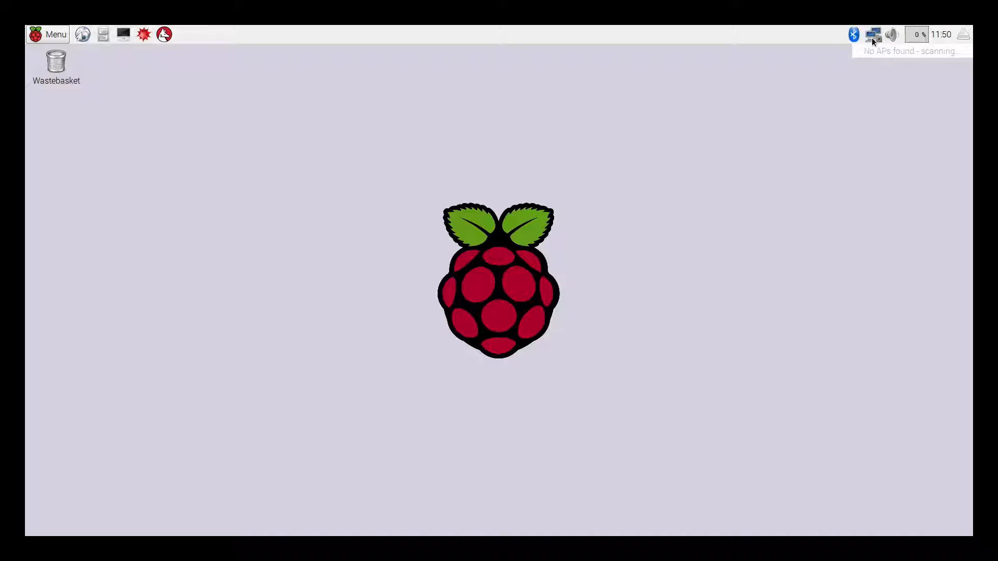
mouse_move(877, 63)
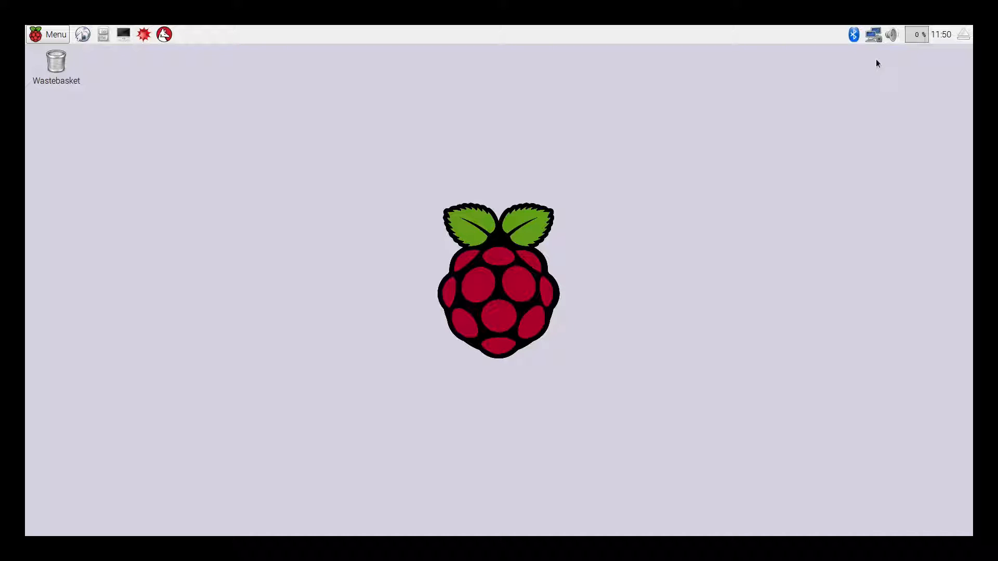
mouse_move(821, 75)
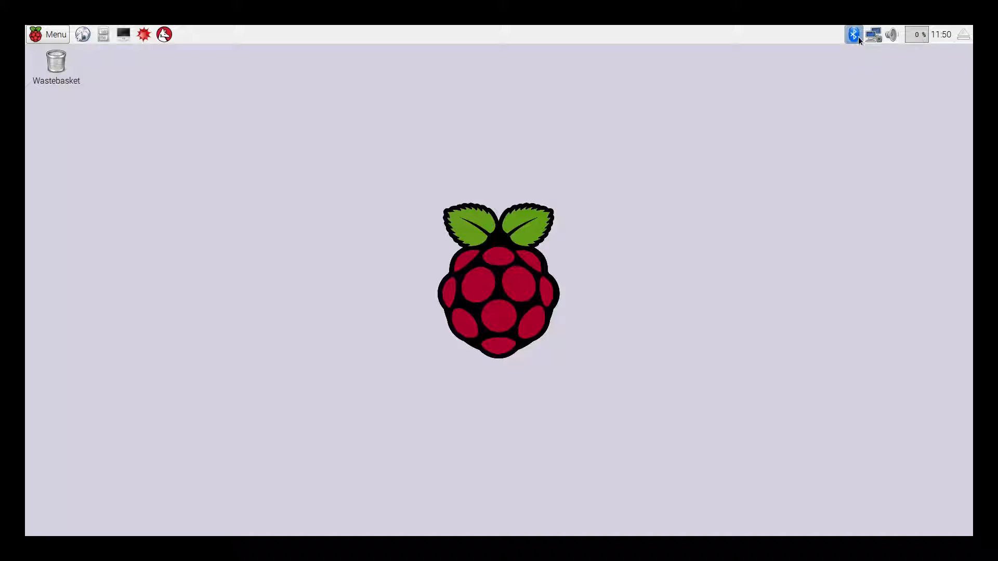
mouse_move(408, 45)
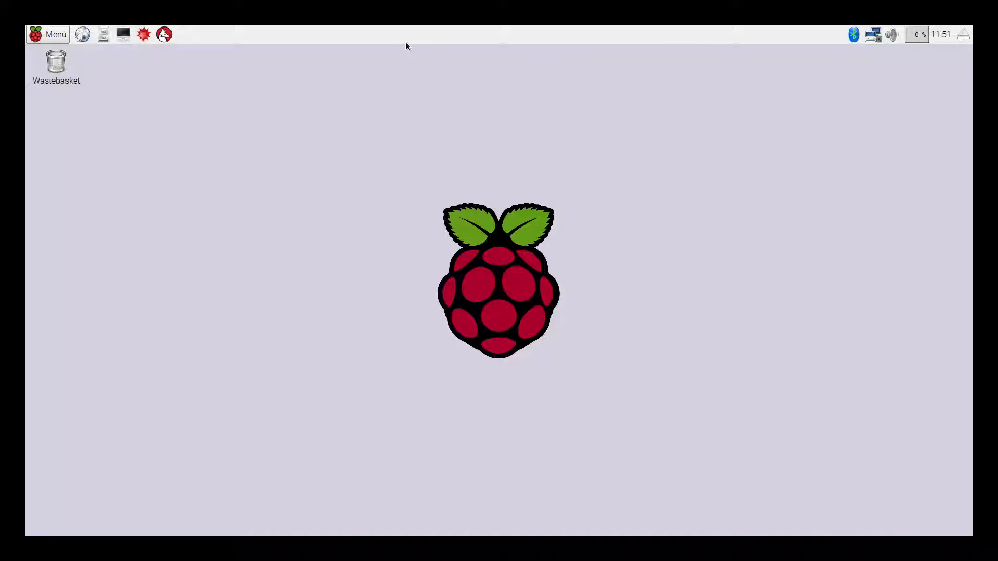
mouse_move(123, 34)
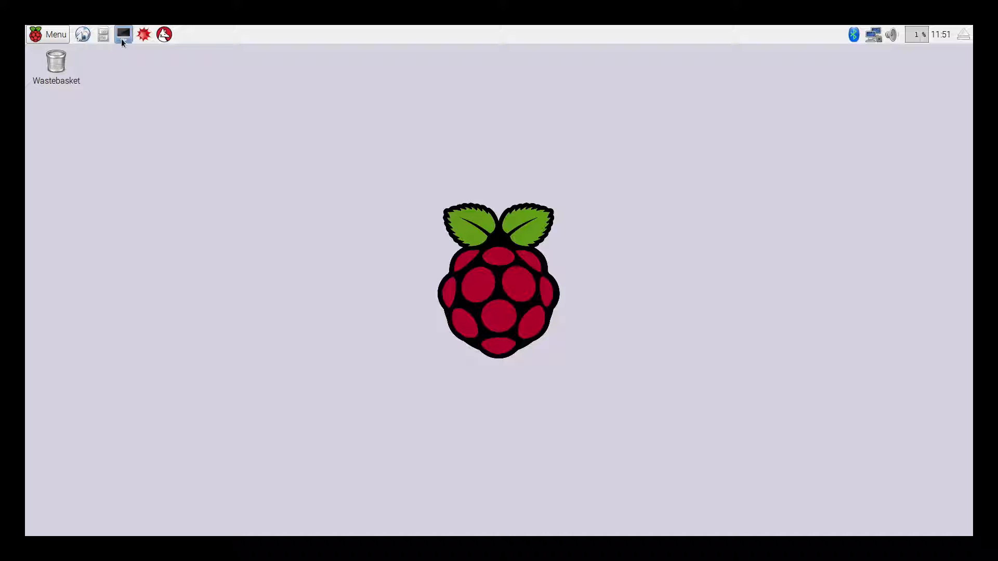
- Briefly test the terminal, then bring up Raspbian's main applications menu
left_click(123, 33)
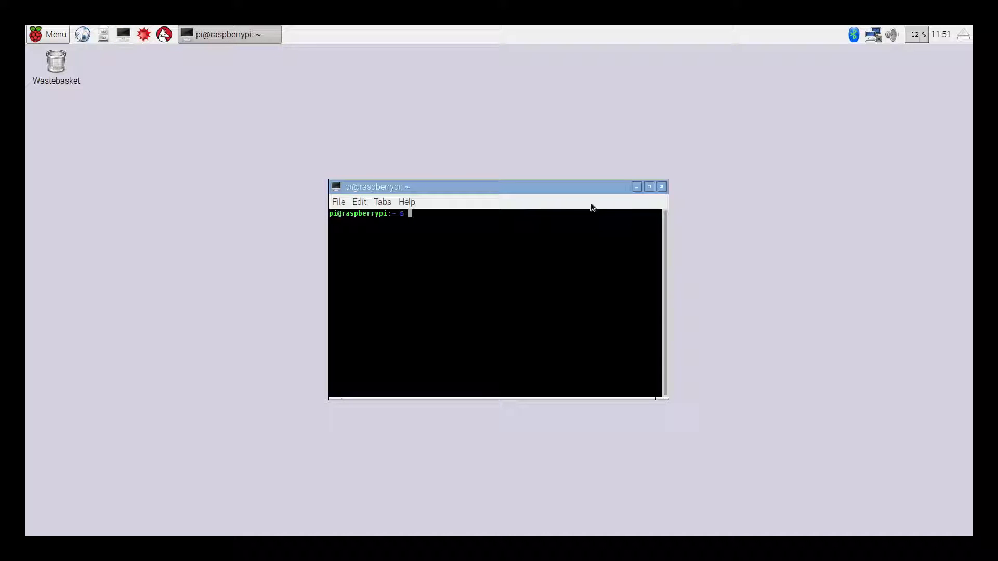
left_click(635, 186)
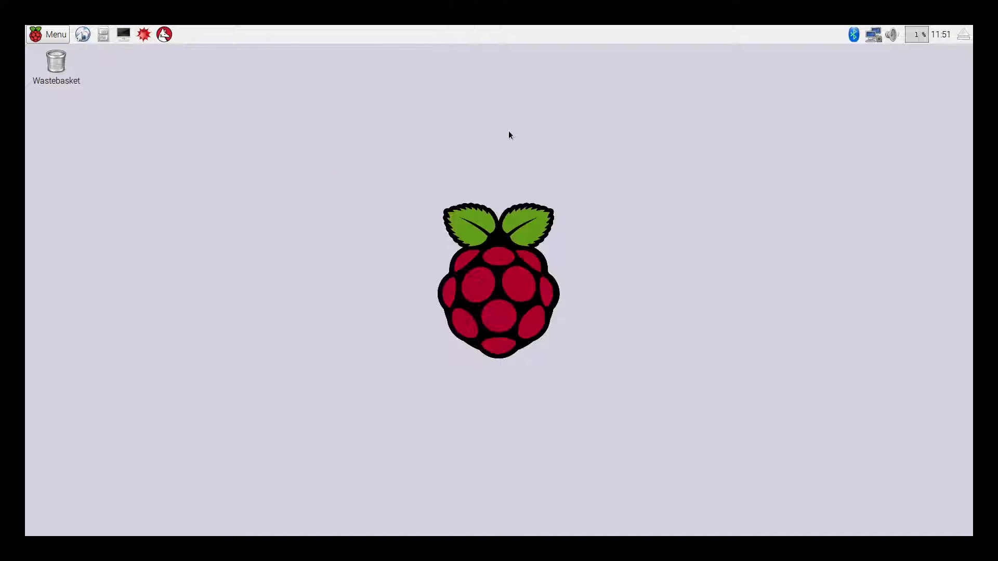
left_click(48, 34)
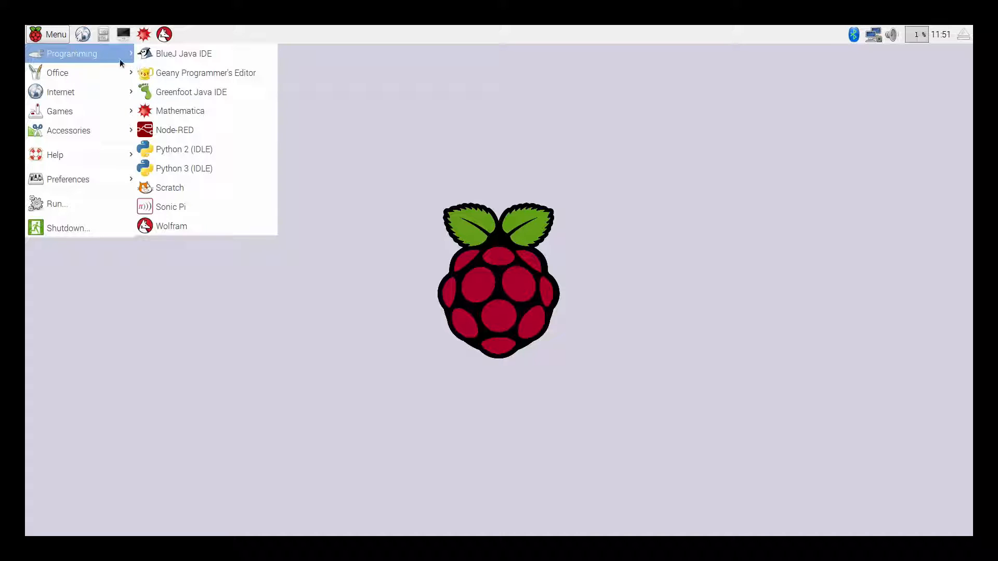
mouse_move(58, 72)
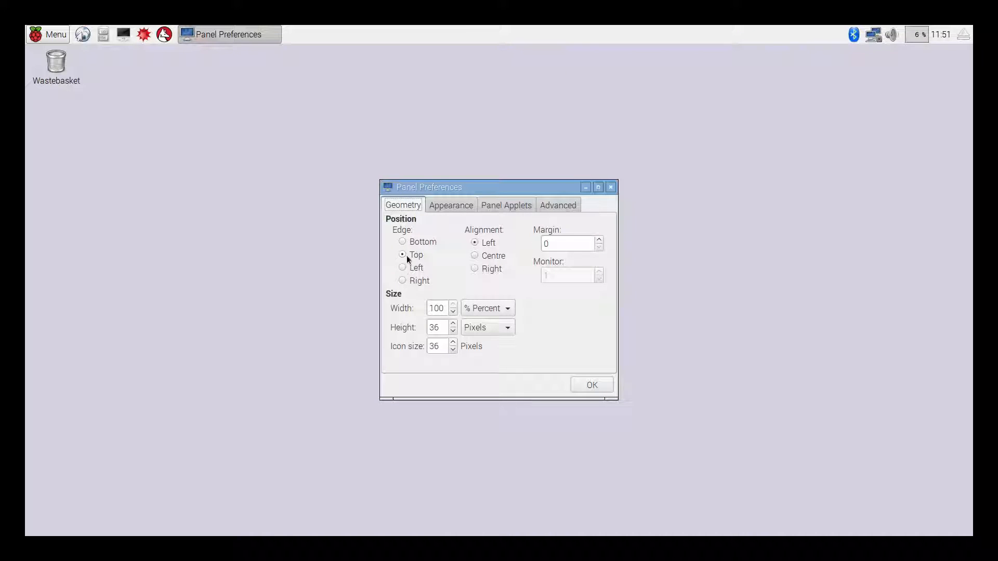
- Set the panel Edge to Bottom, then pick the T9ZHJ wireless network and close its key prompt
left_click(403, 242)
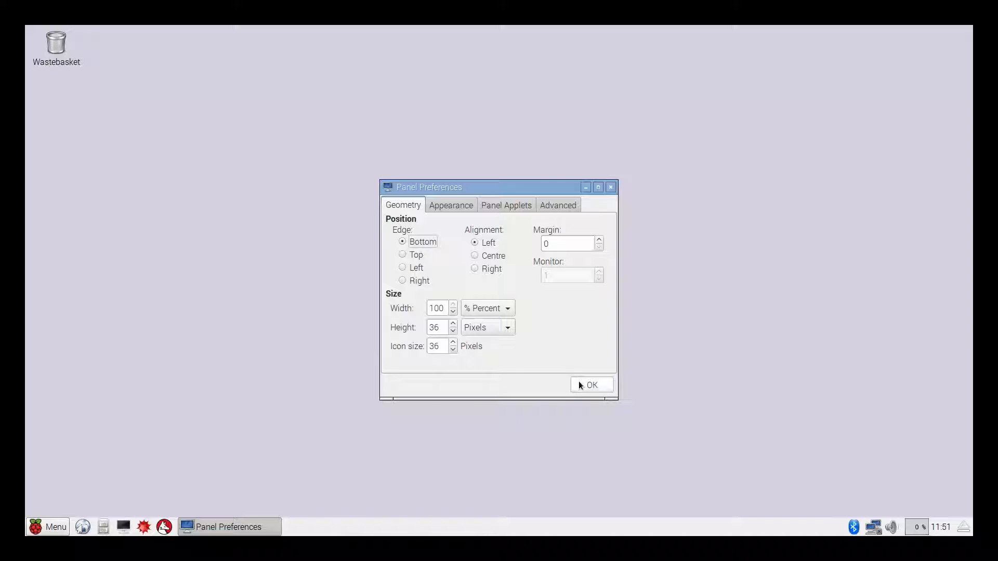
left_click(591, 385)
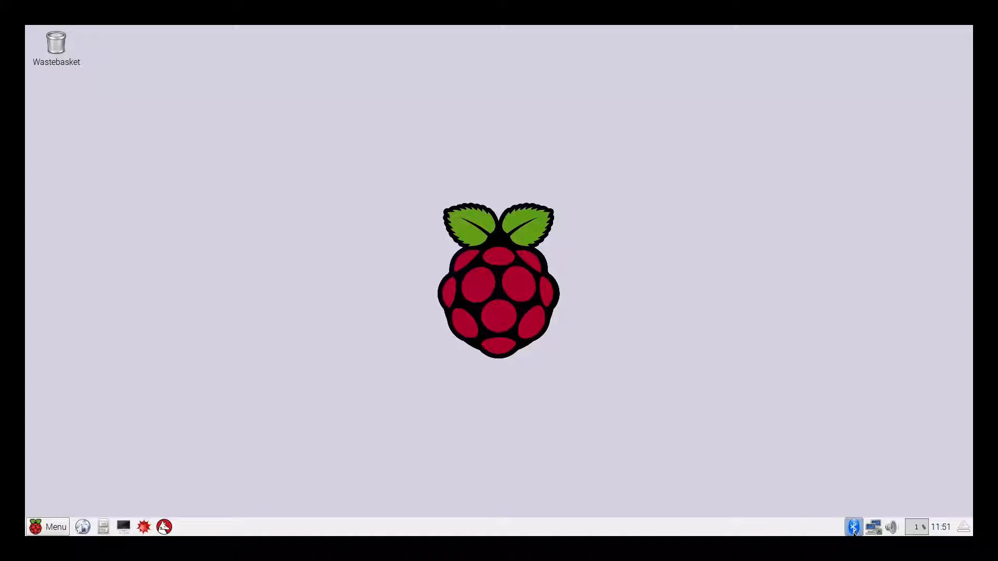
left_click(872, 526)
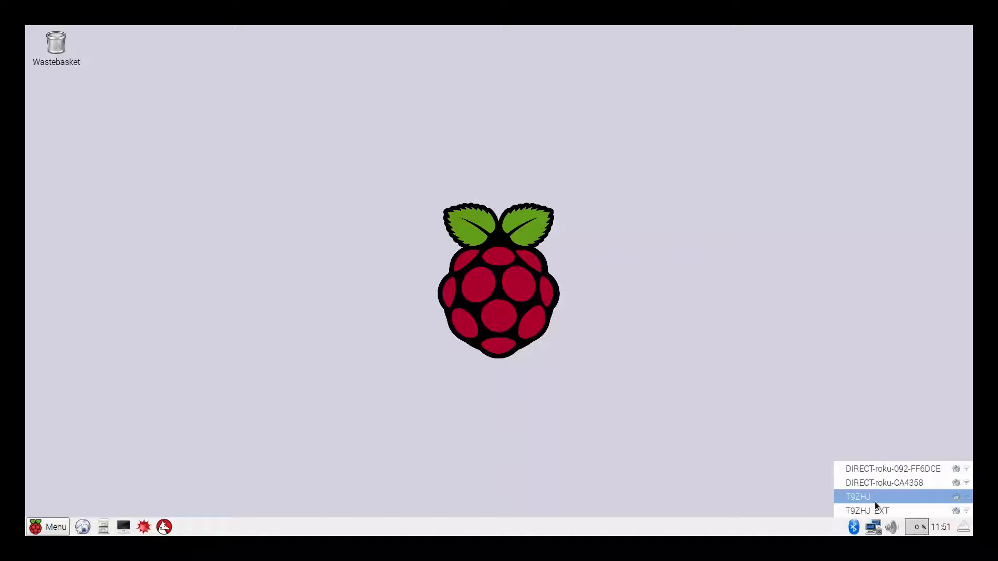
left_click(858, 497)
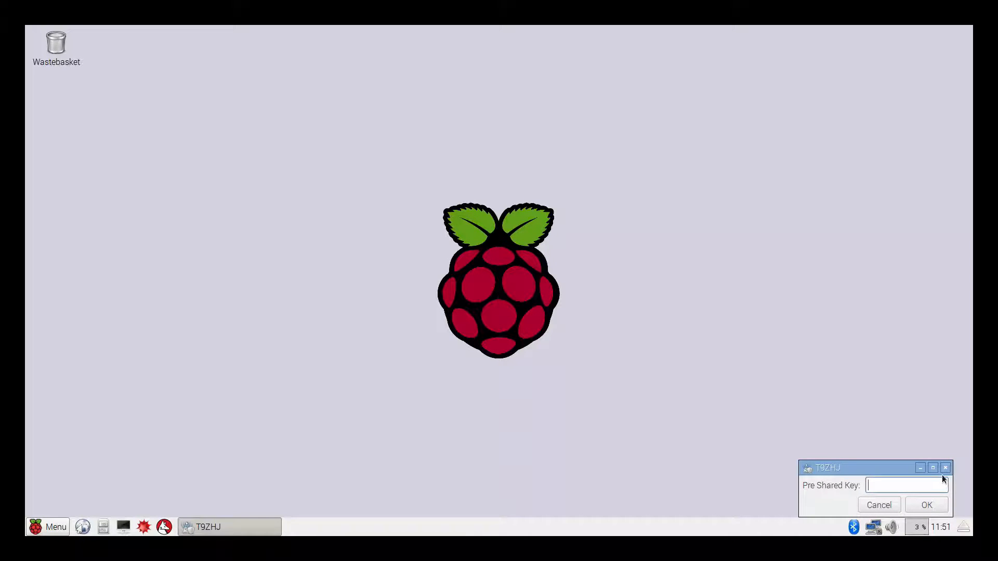
left_click(945, 469)
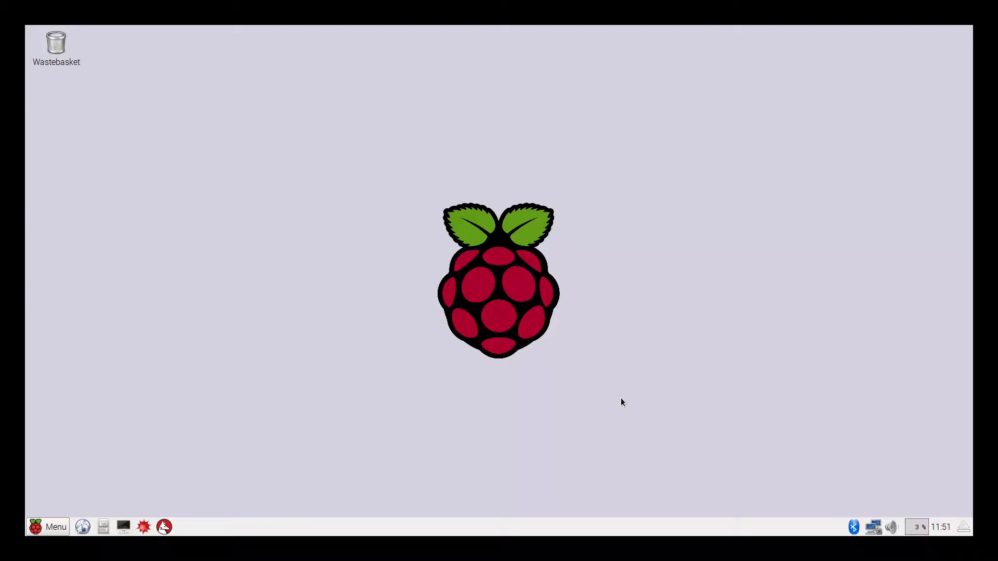
mouse_move(493, 313)
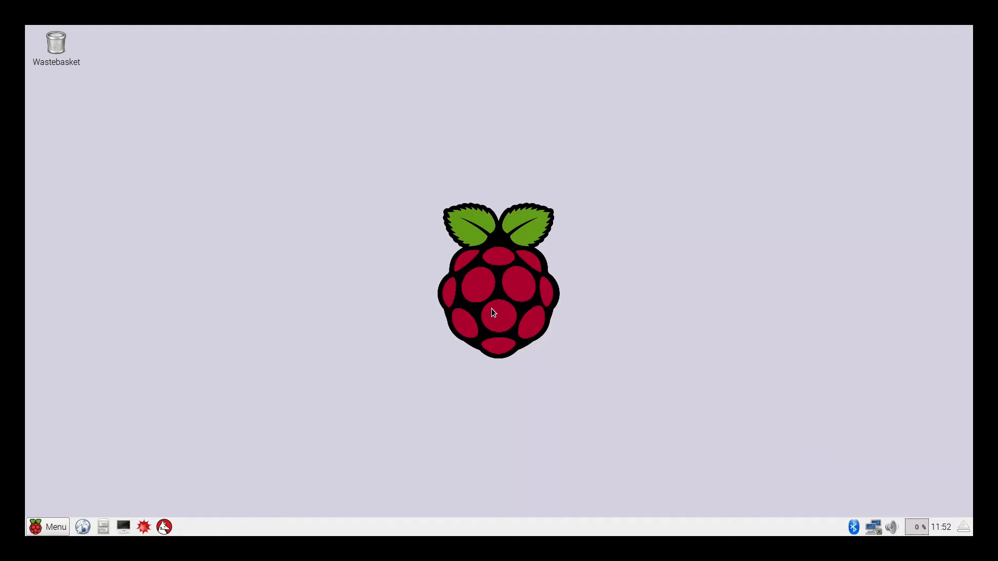